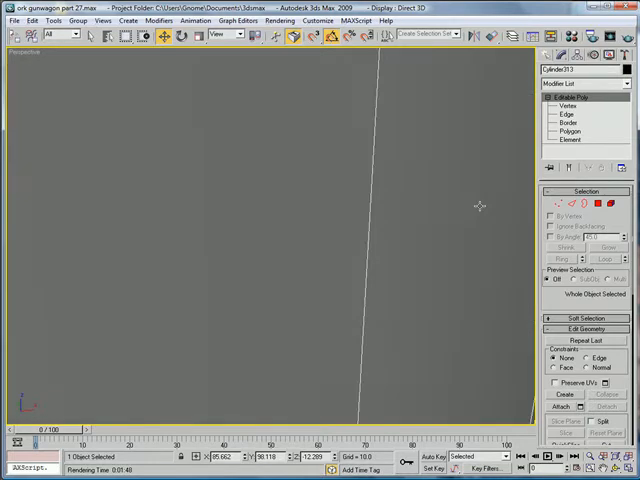
Connect the cylinder's edge ring into new loops and select the resulting face band.
click(564, 118)
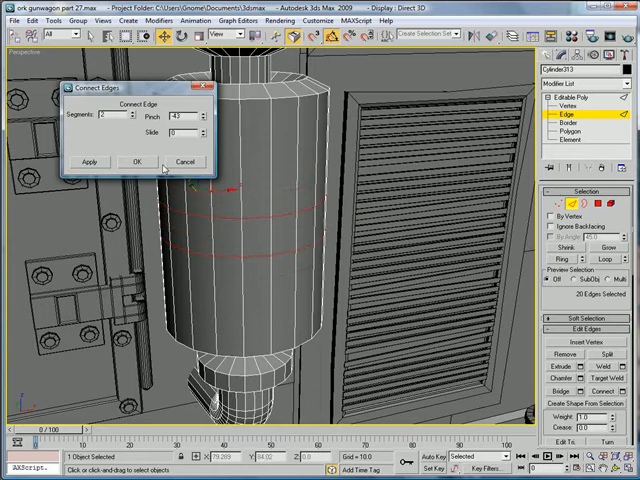
click(132, 160)
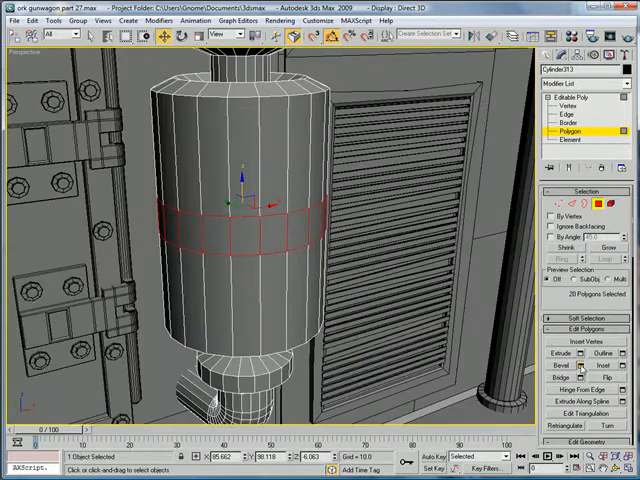
click(564, 364)
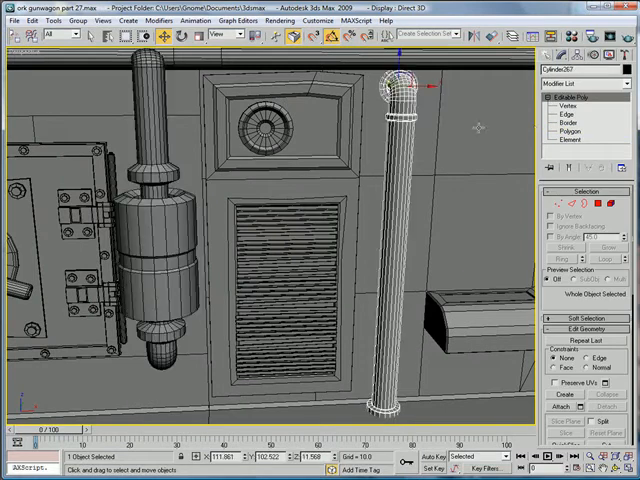
Connect the pipe's lengthwise edge ring to add horizontal loops along it.
click(562, 122)
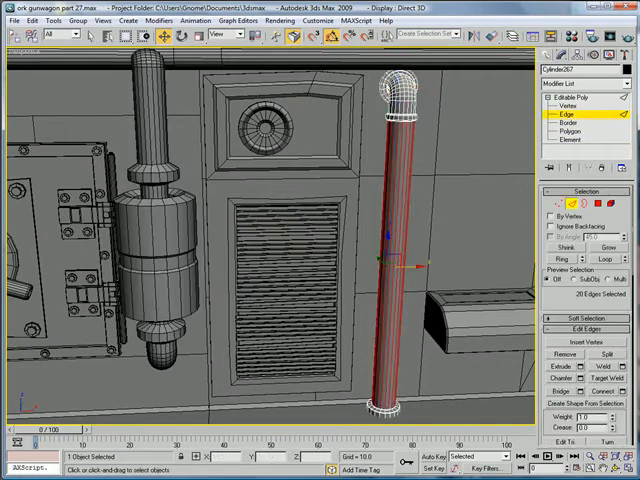
click(600, 384)
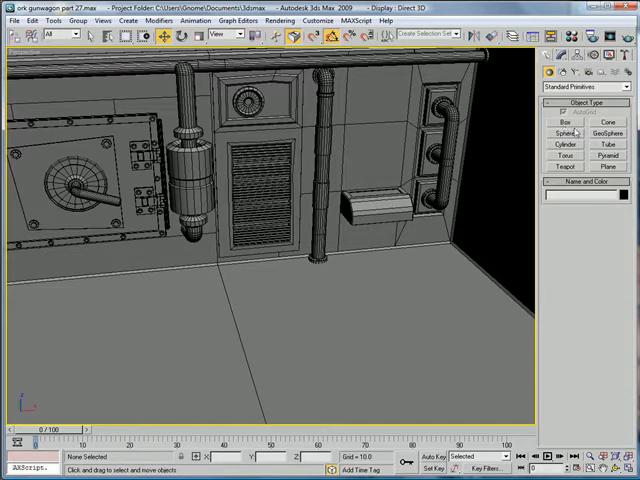
Create a flat box on the floor in front of the wall as the bracket slab.
click(552, 120)
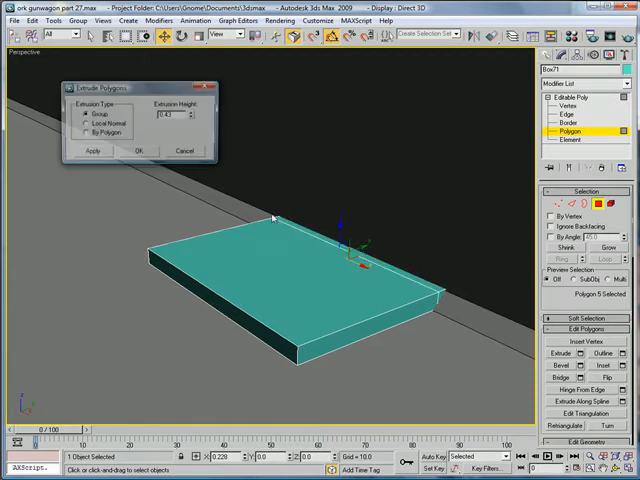
Extrude the slab faces, then extrude its edge face upward into an upright plate.
click(140, 152)
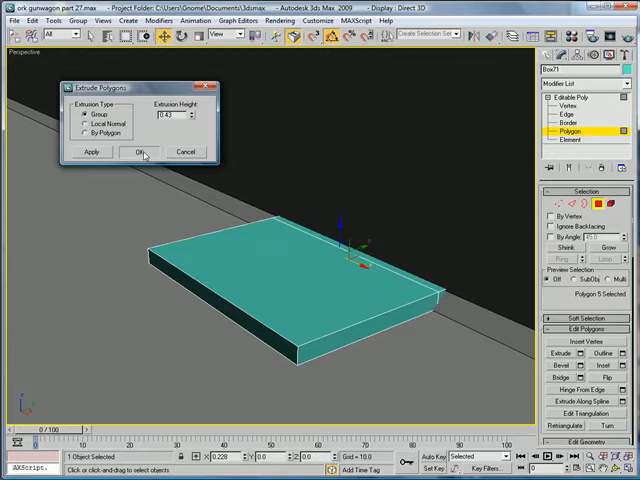
click(136, 152)
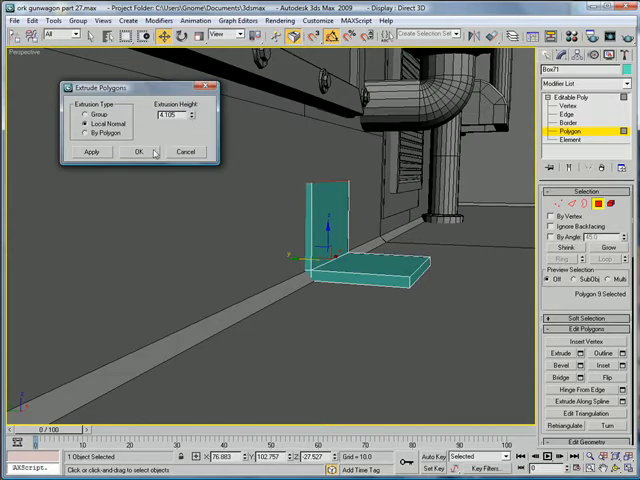
click(136, 152)
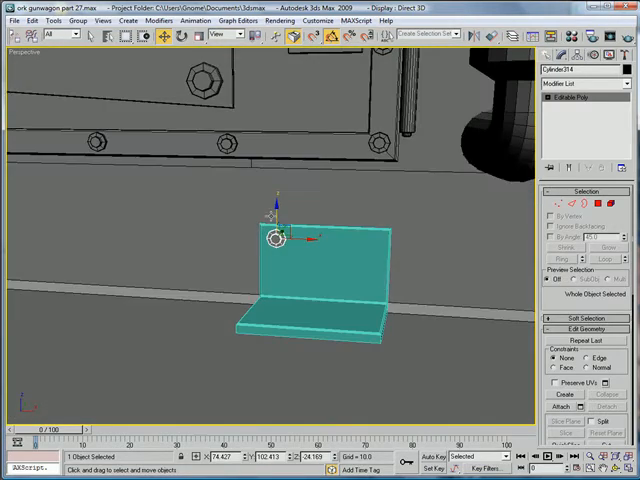
Move two rivets onto the vertical face of the L-bracket.
drag(280, 240, 376, 244)
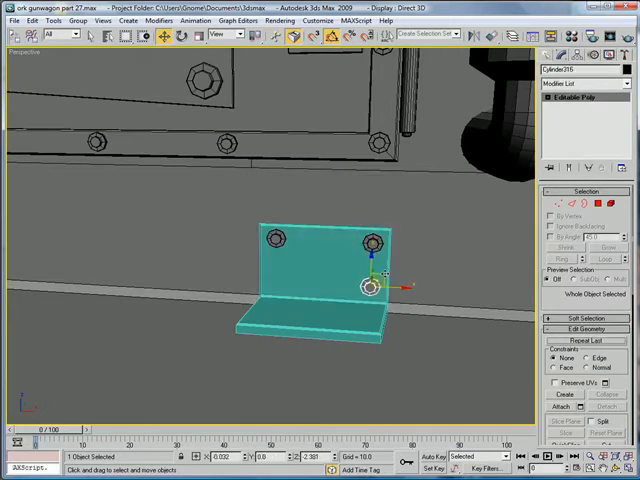
drag(362, 288, 284, 292)
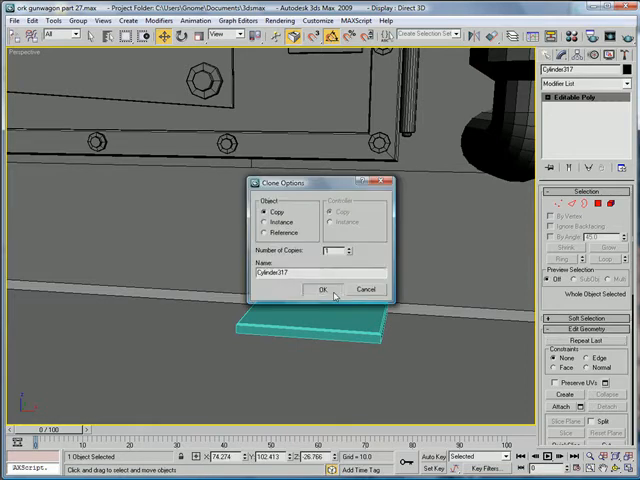
Clone the rivets as copies and set them on the bracket's base plate.
click(320, 288)
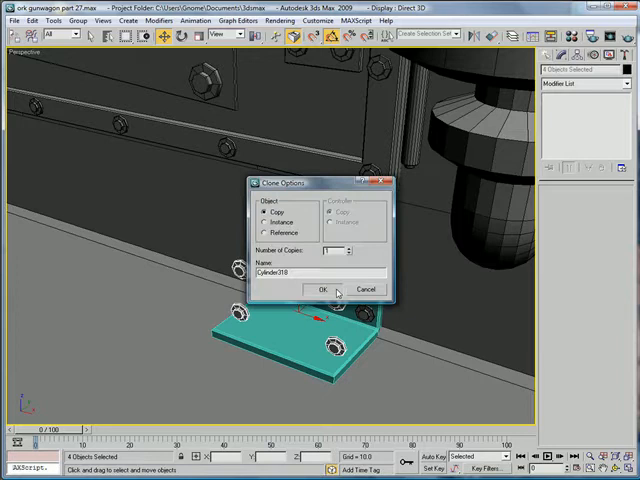
click(320, 288)
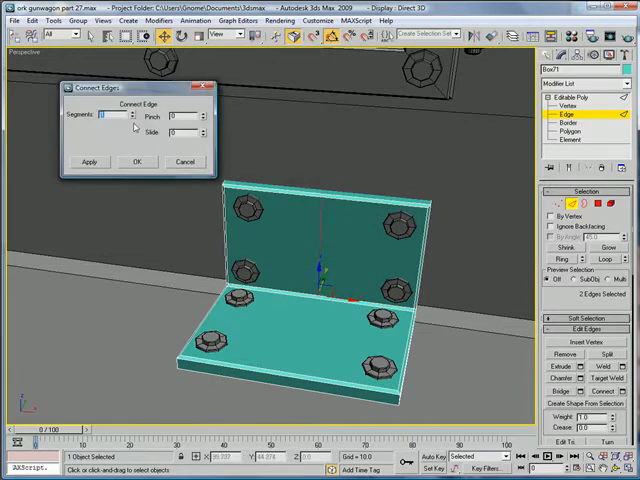
Connect new edges across the bracket and leave Polygon sub-object level.
click(136, 160)
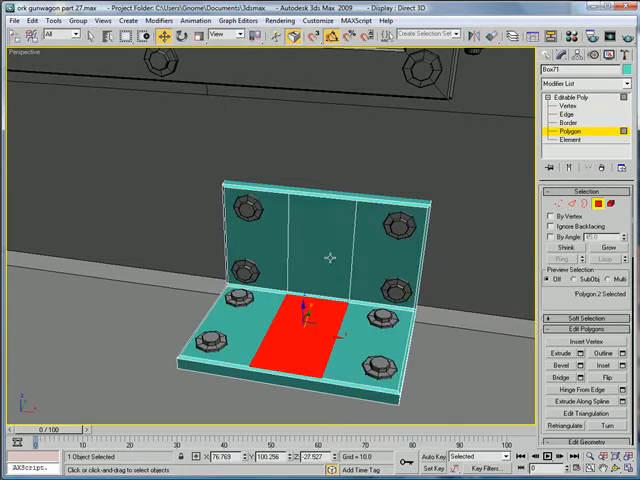
click(608, 356)
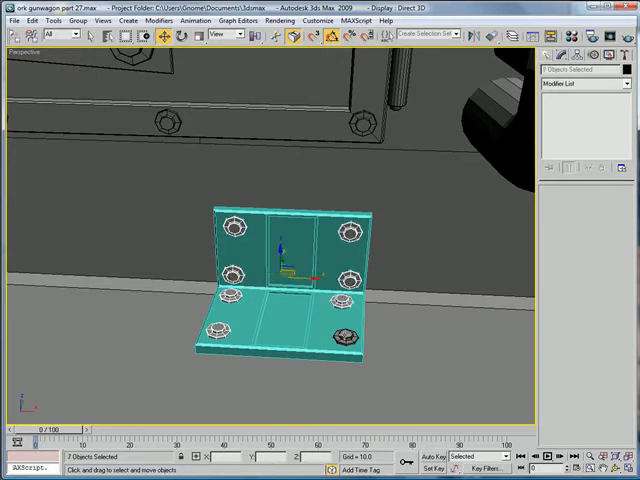
Group the bracket and its bolts under the name 'floor'.
click(90, 20)
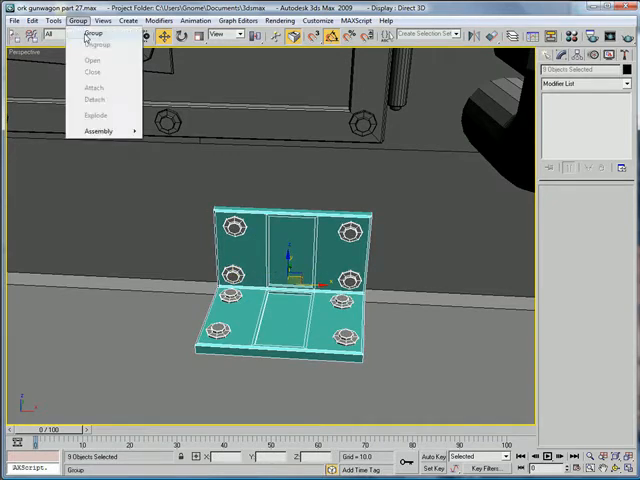
click(90, 36)
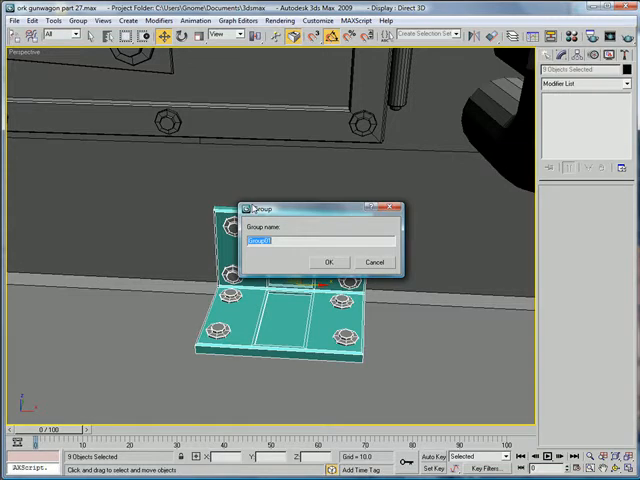
text(floor reinforcement)
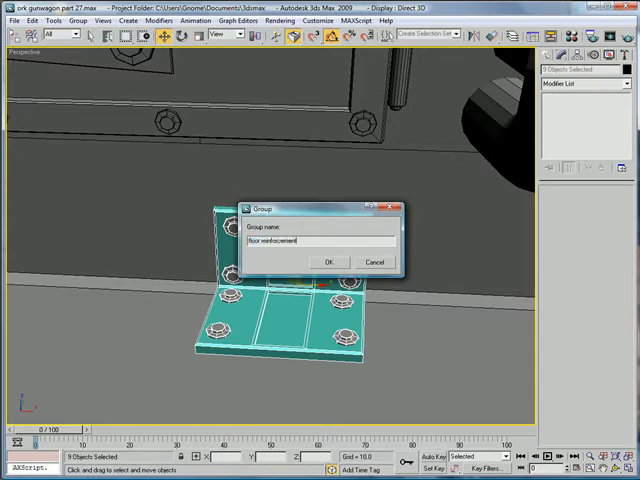
click(328, 260)
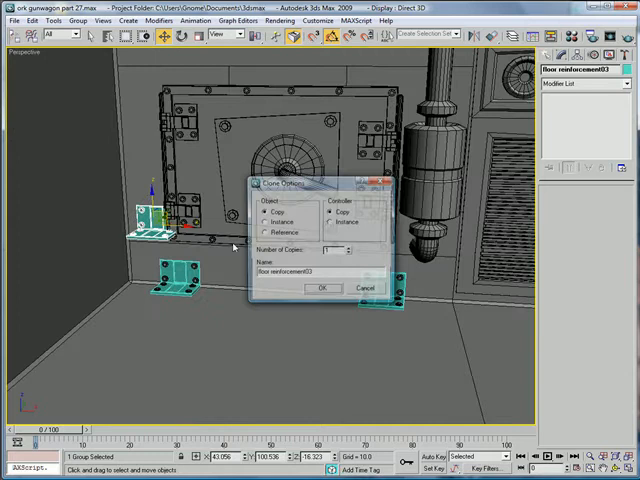
Confirm the Clone Options copy of the floor bracket group along the wall base.
click(322, 288)
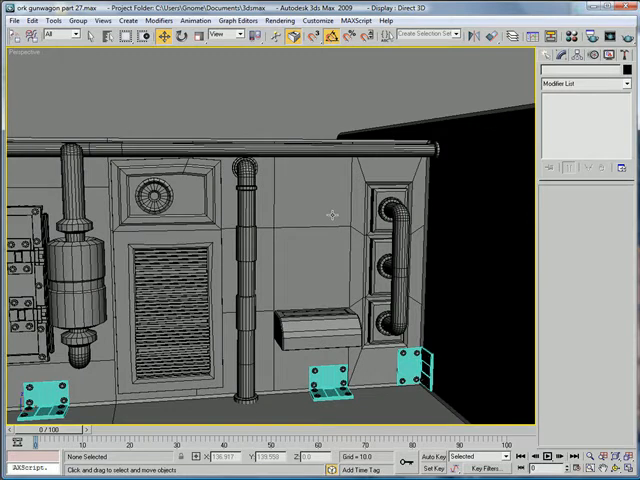
mouse_move(332, 216)
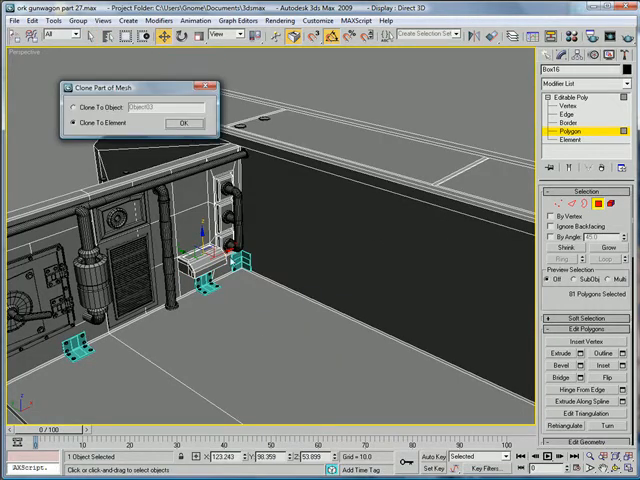
click(184, 122)
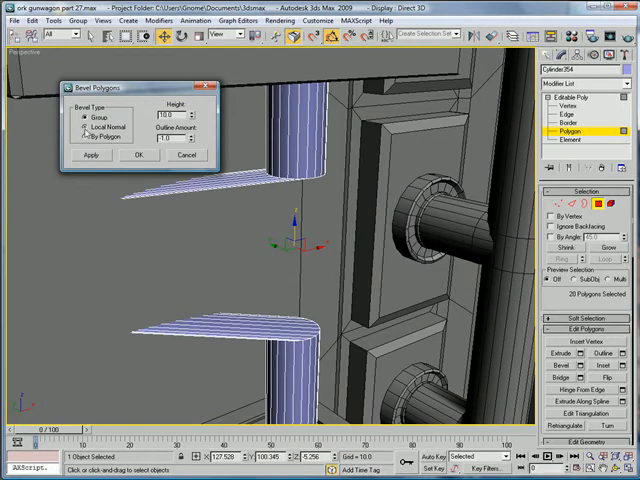
Bevel the selected cylinder faces with an amount of 0.4.
text(0.4)
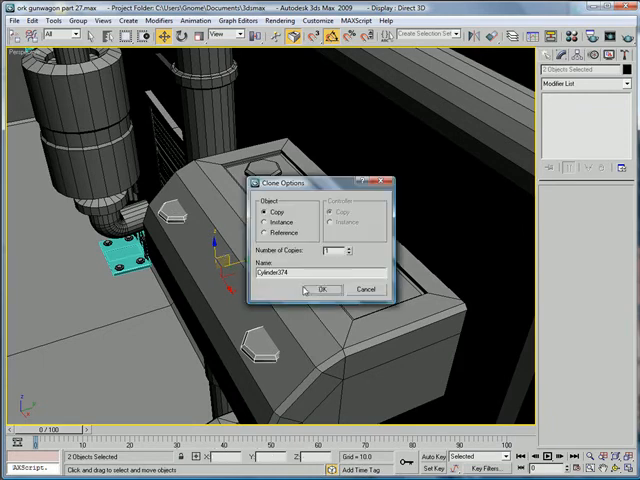
Confirm two Shift-move copies of the cylinders placed beneath the wall unit.
click(320, 288)
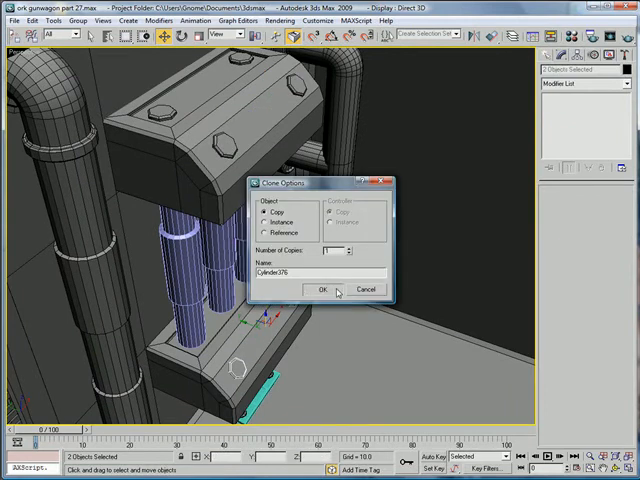
click(320, 288)
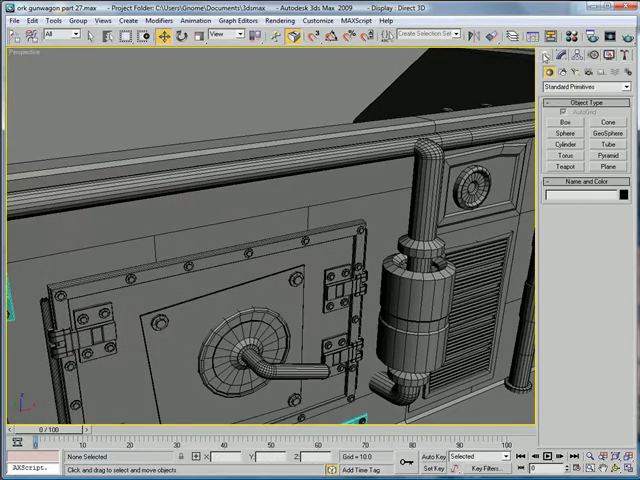
Select the bent hook's end polygon and extrude it upward to form a vertical tip.
click(568, 120)
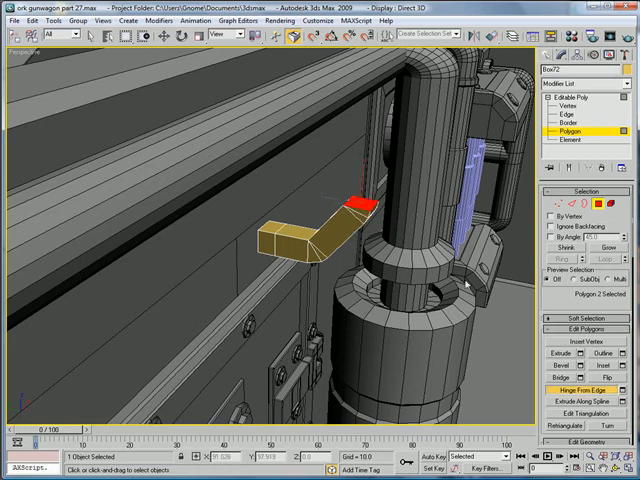
click(550, 364)
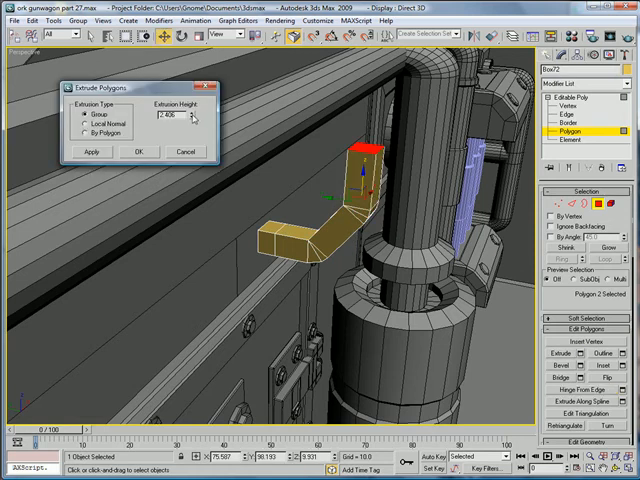